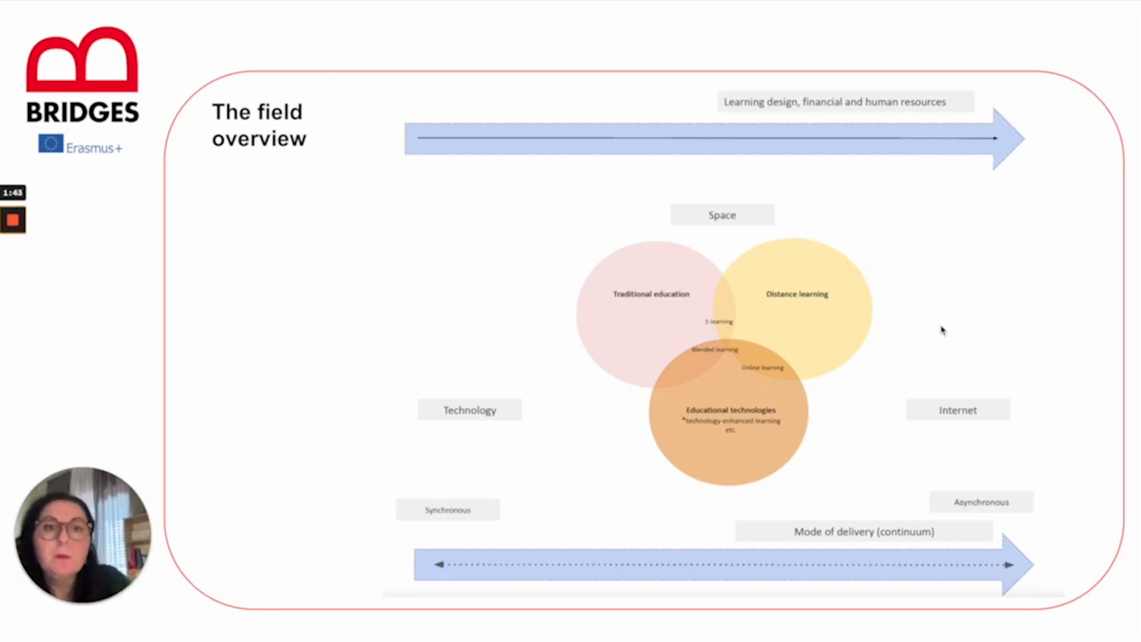
mouse_move(923, 283)
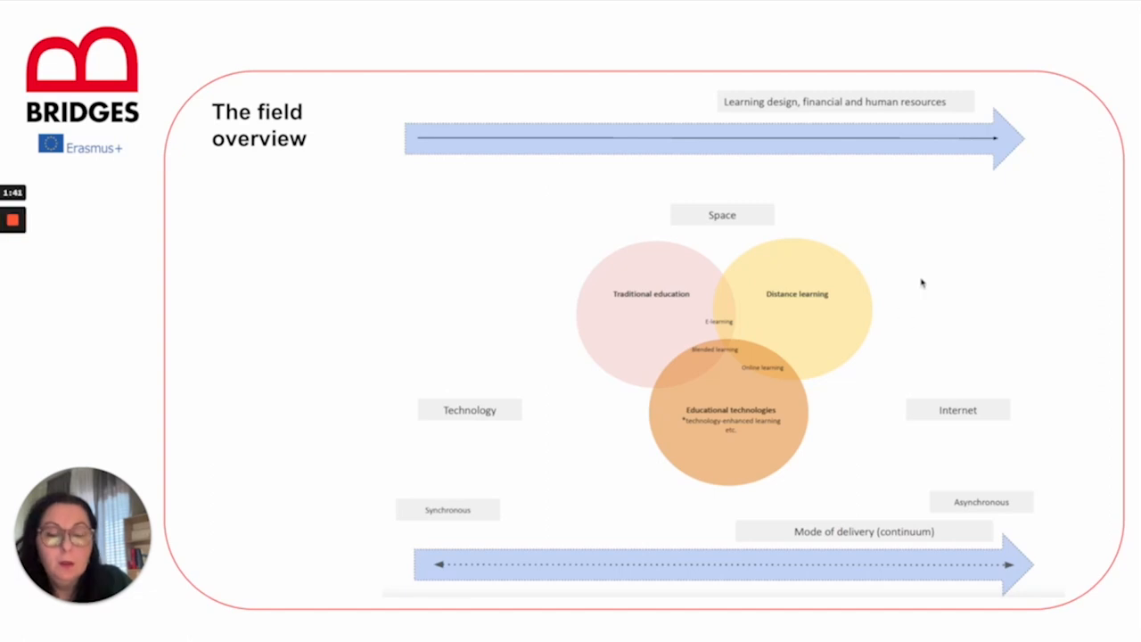